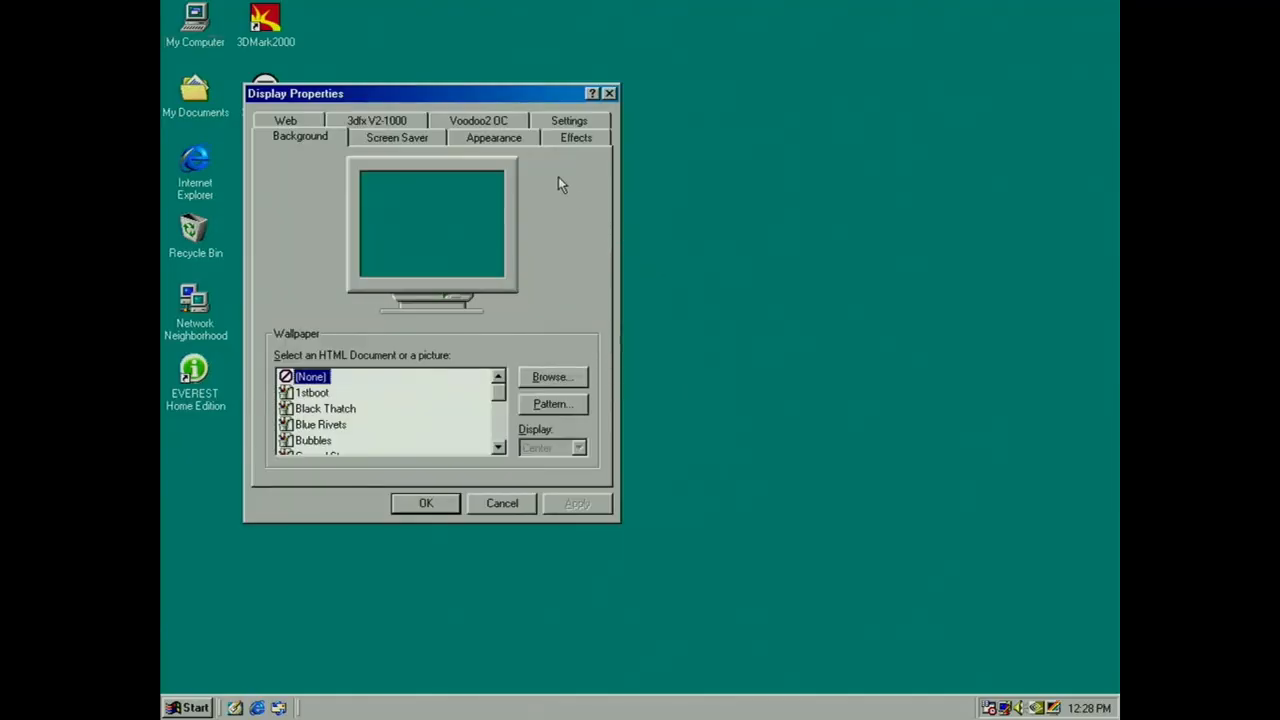
- Check the 3dfx V2-1000 system info: 4 MB frame buffer, 8 MB texture memory, driver versions
click(377, 120)
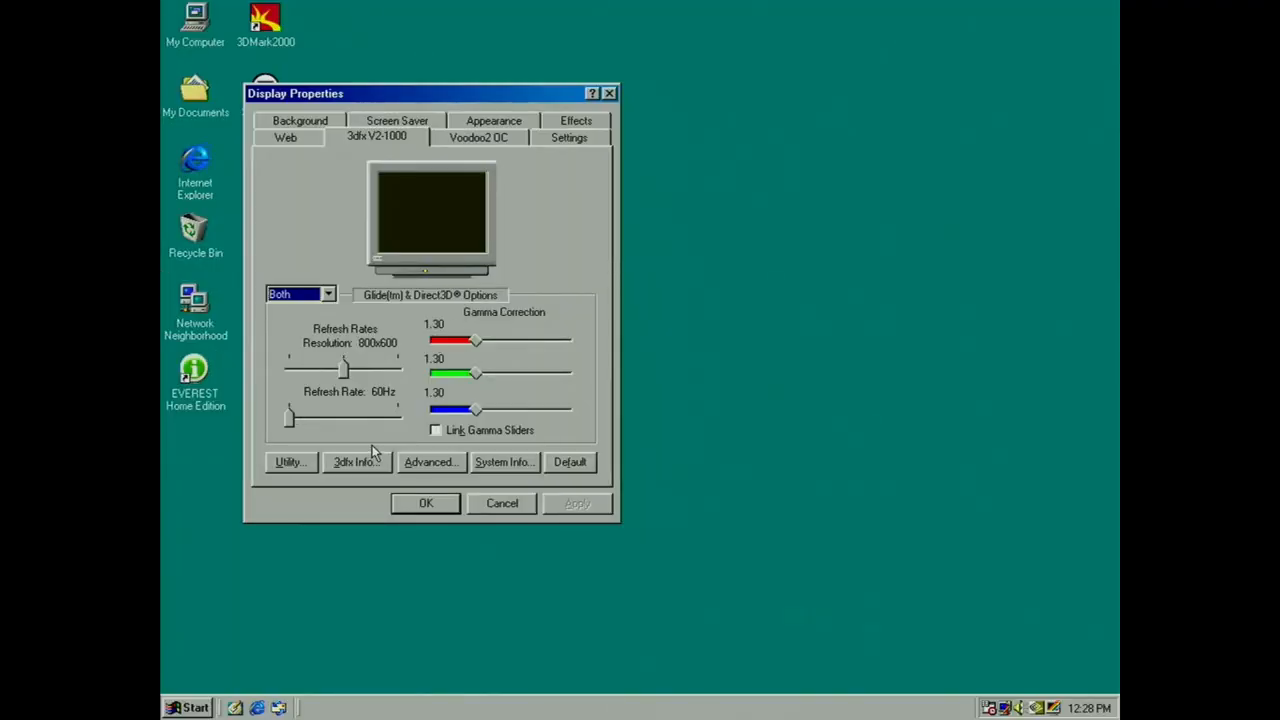
click(504, 462)
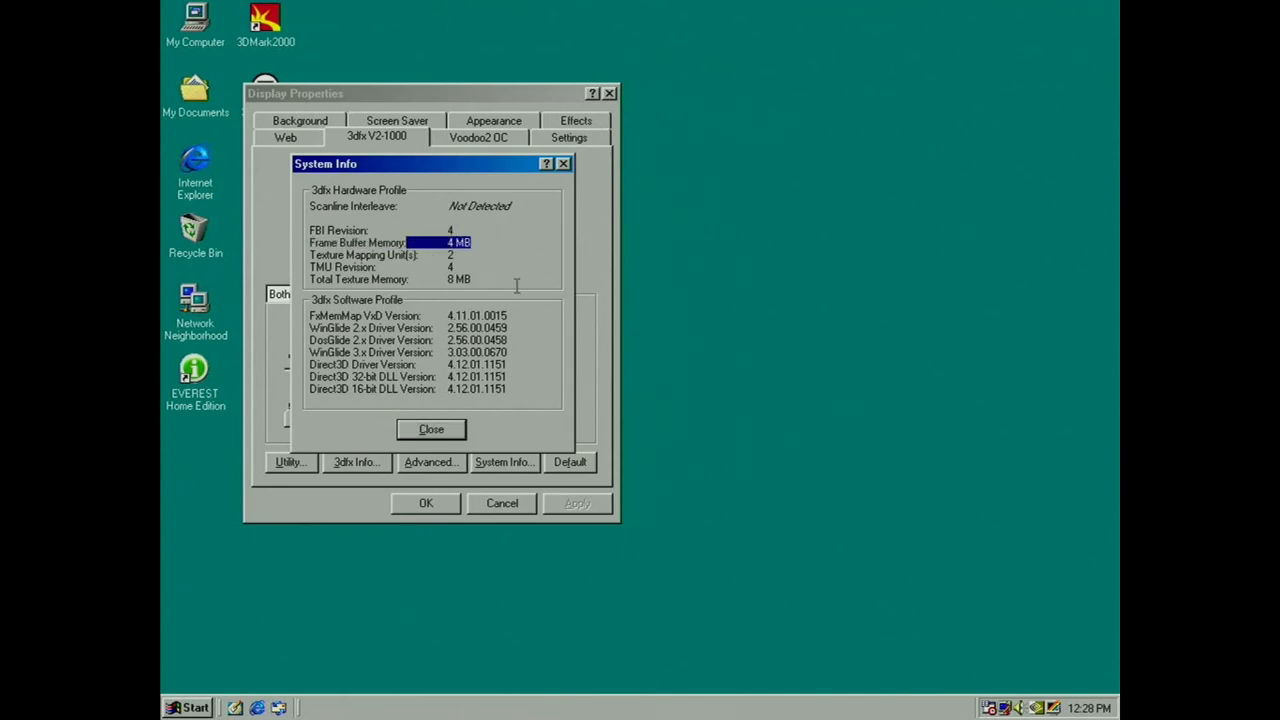
click(459, 279)
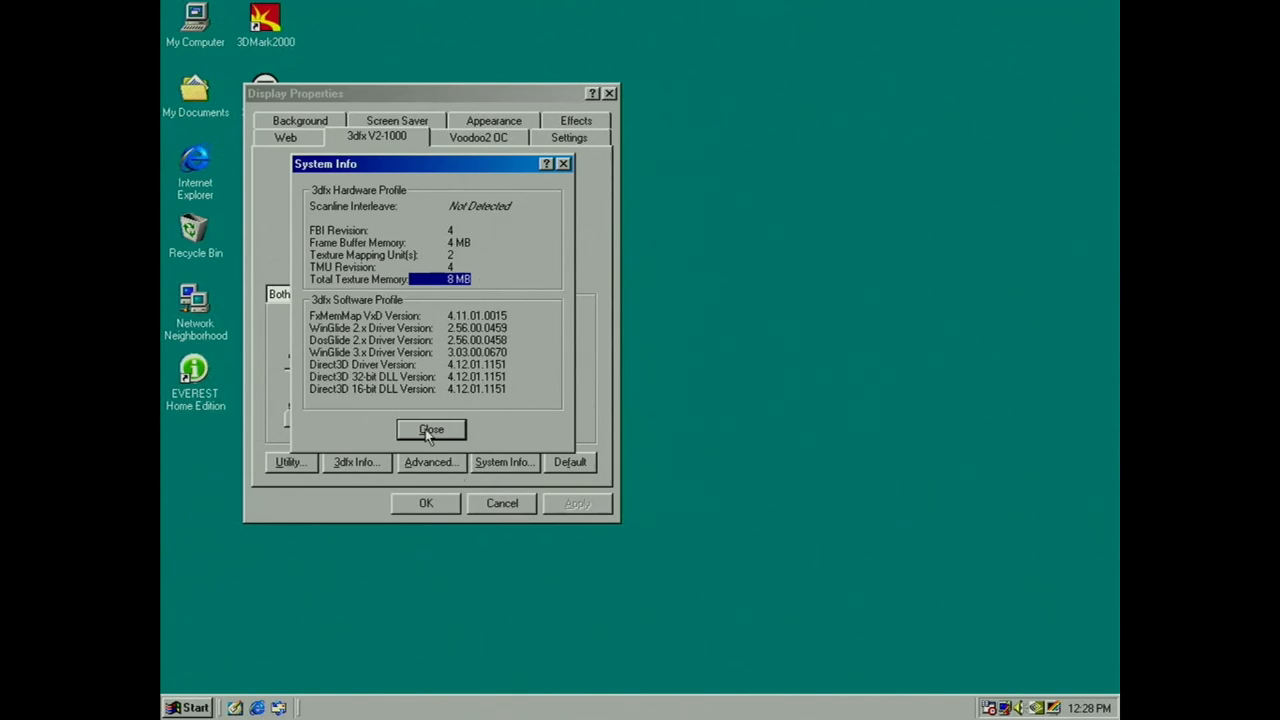
click(431, 429)
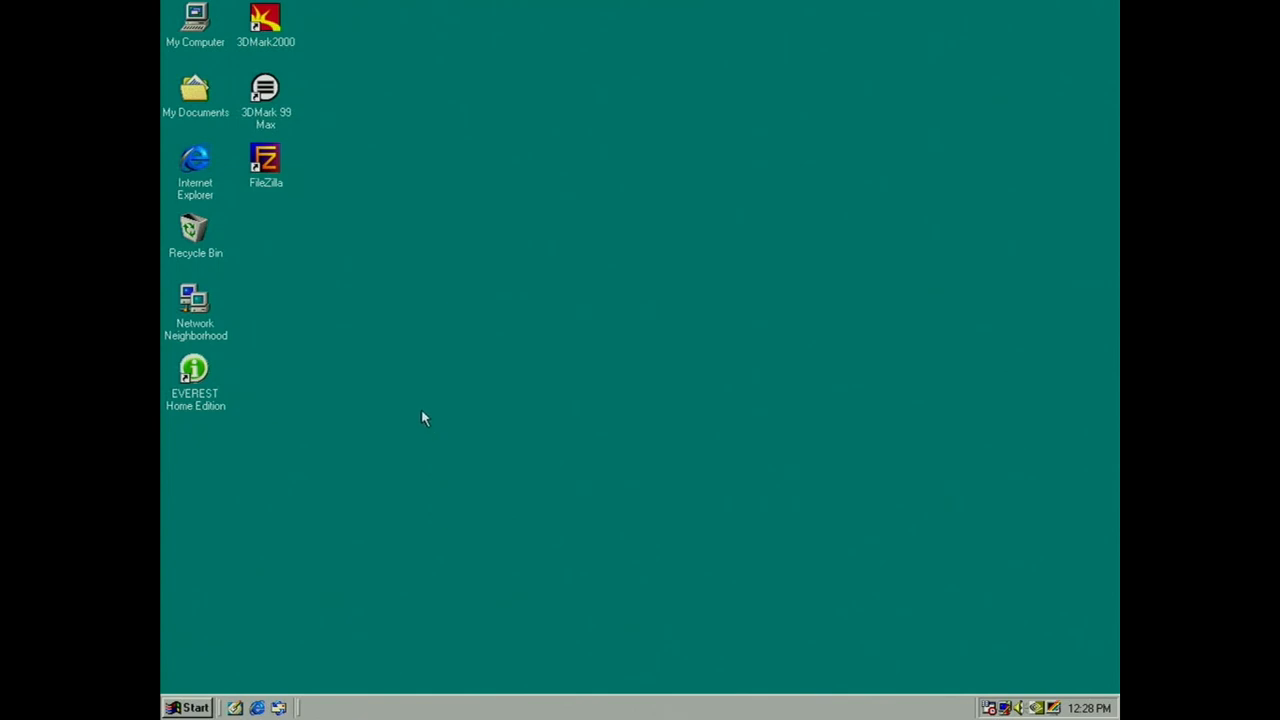
- Browse drive D to spel and open the Quake1 folder
double_click(195, 25)
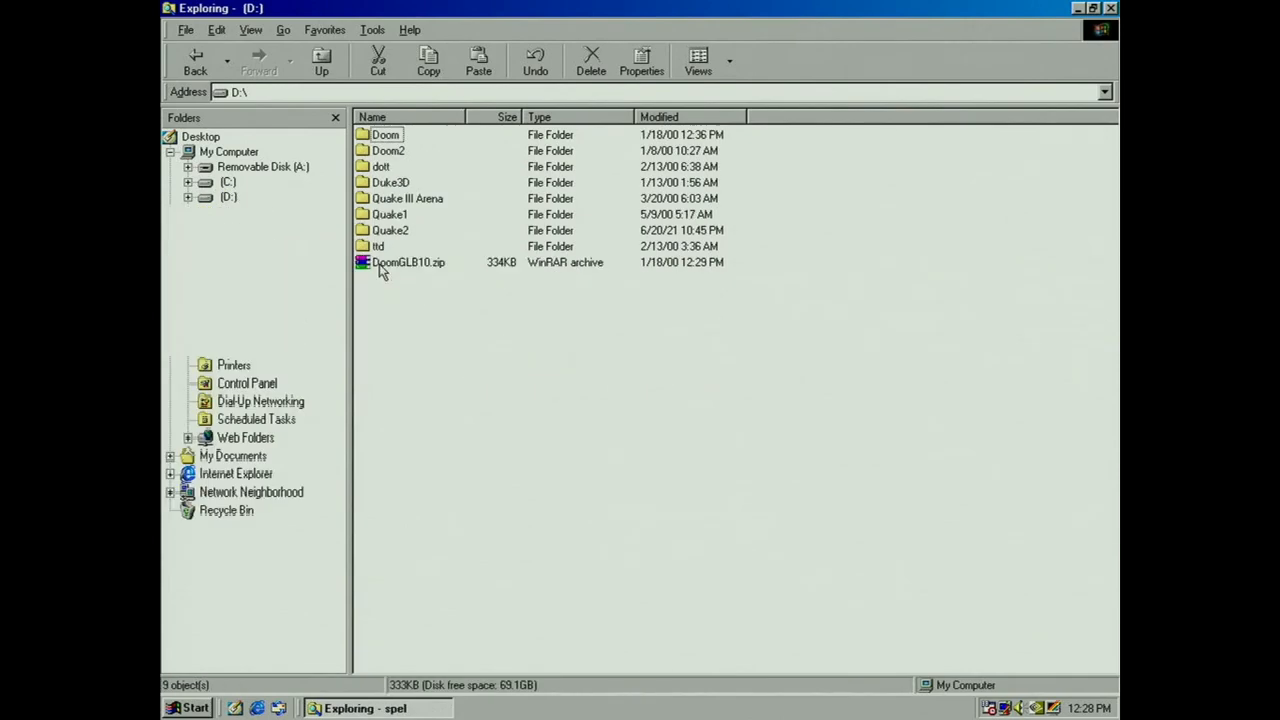
click(187, 197)
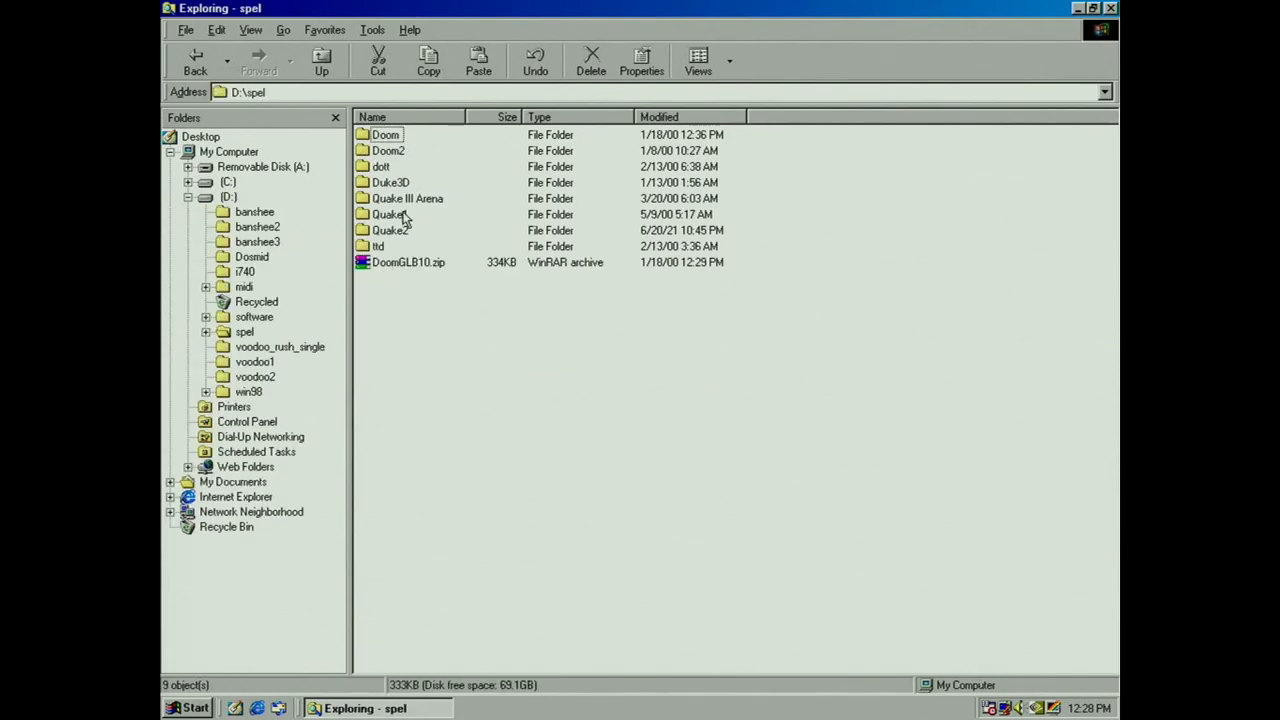
double_click(388, 214)
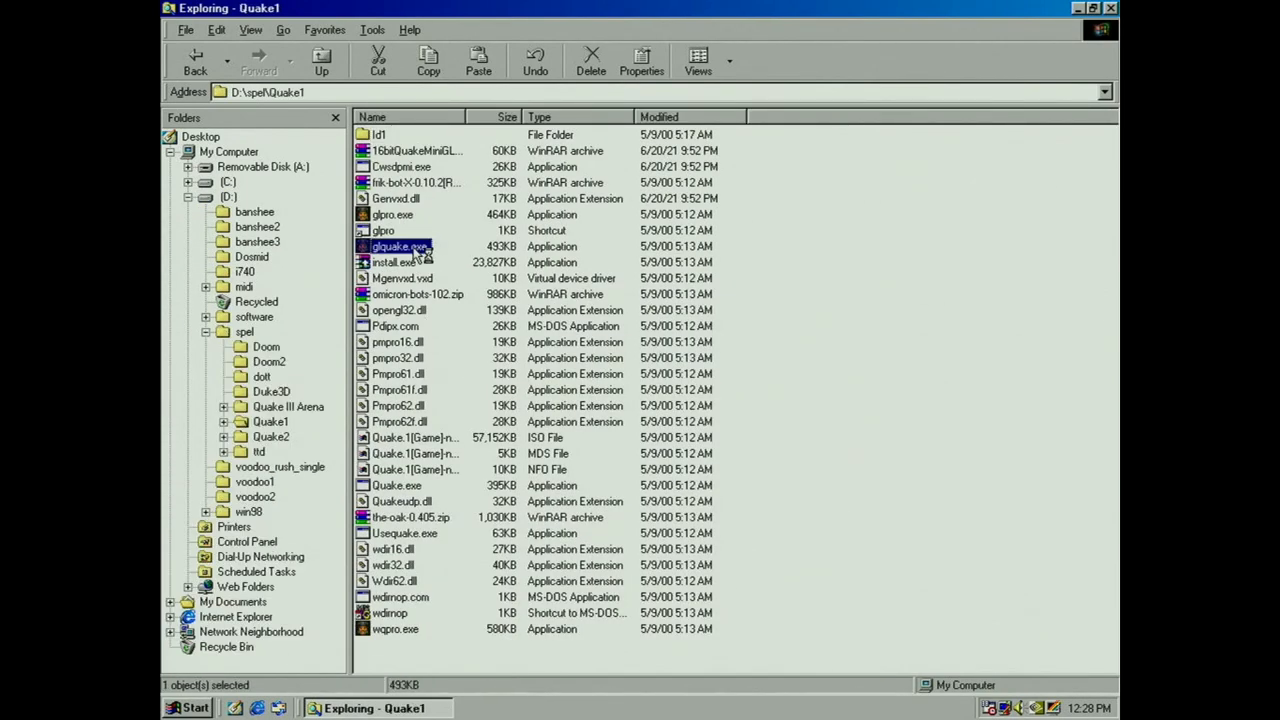
double_click(393, 246)
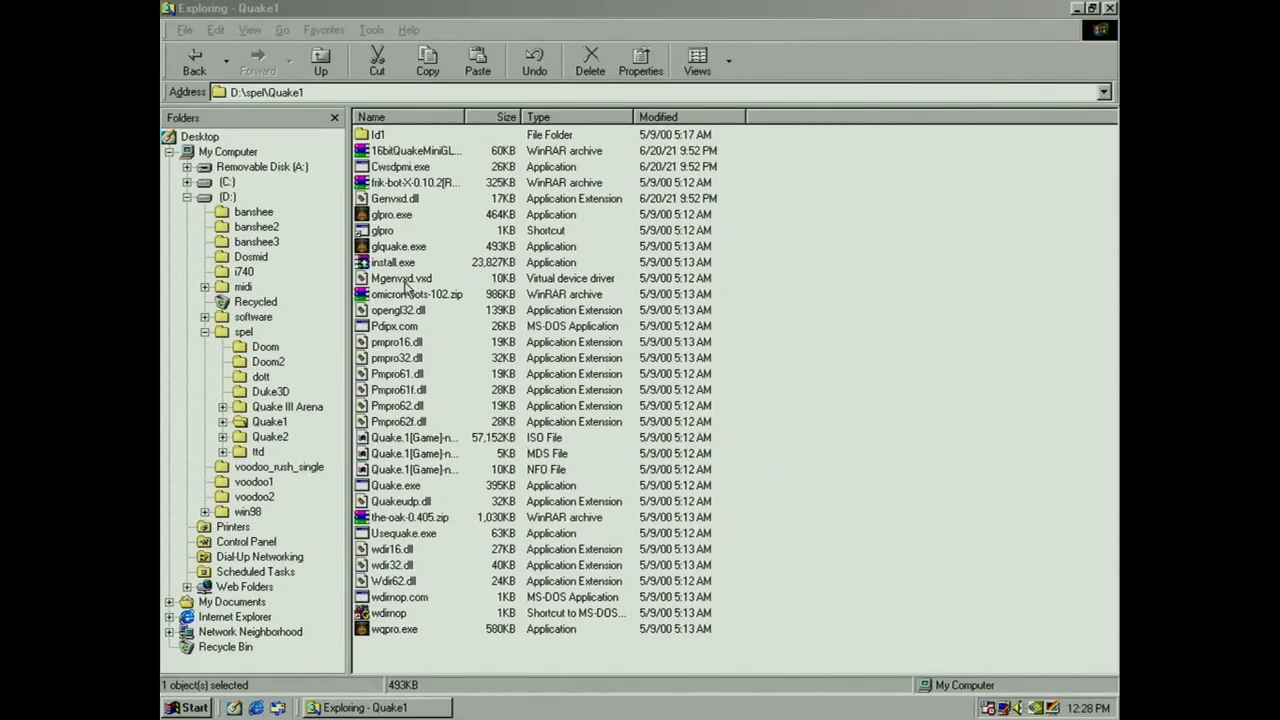
- Launch quake2.exe from the Quake2 folder, play briefly, then quit to Explorer
click(270, 436)
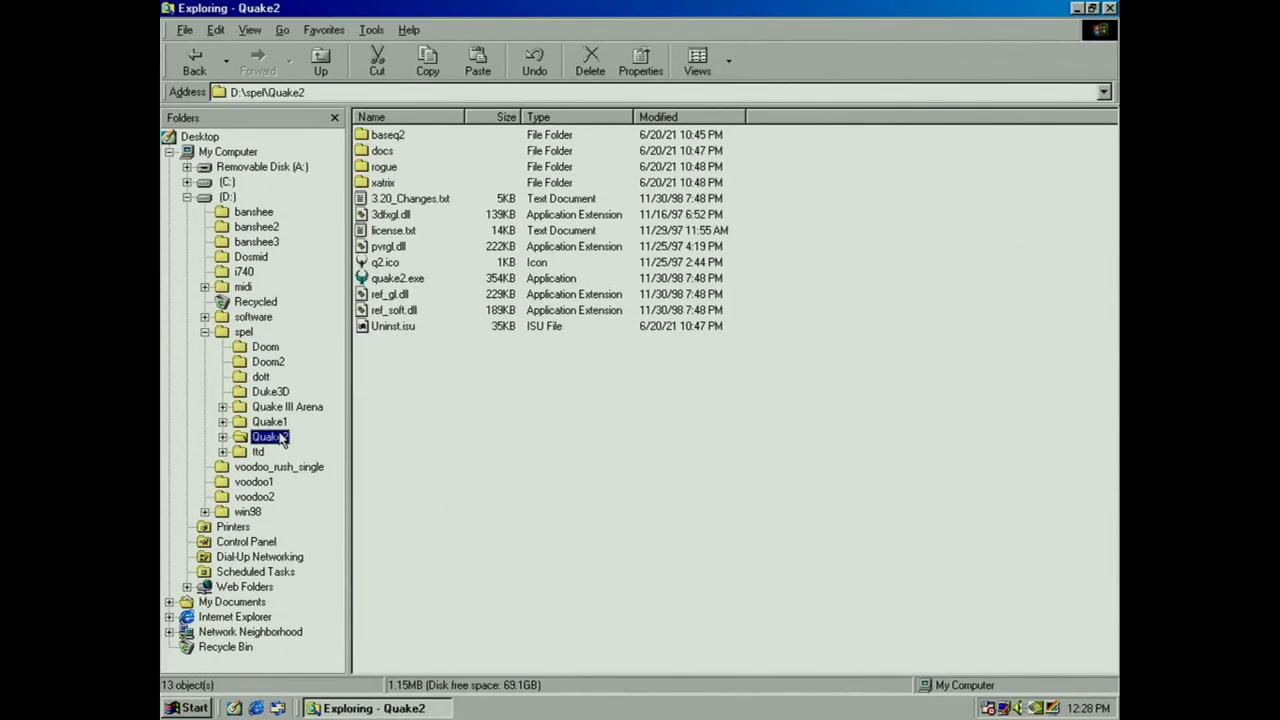
double_click(397, 278)
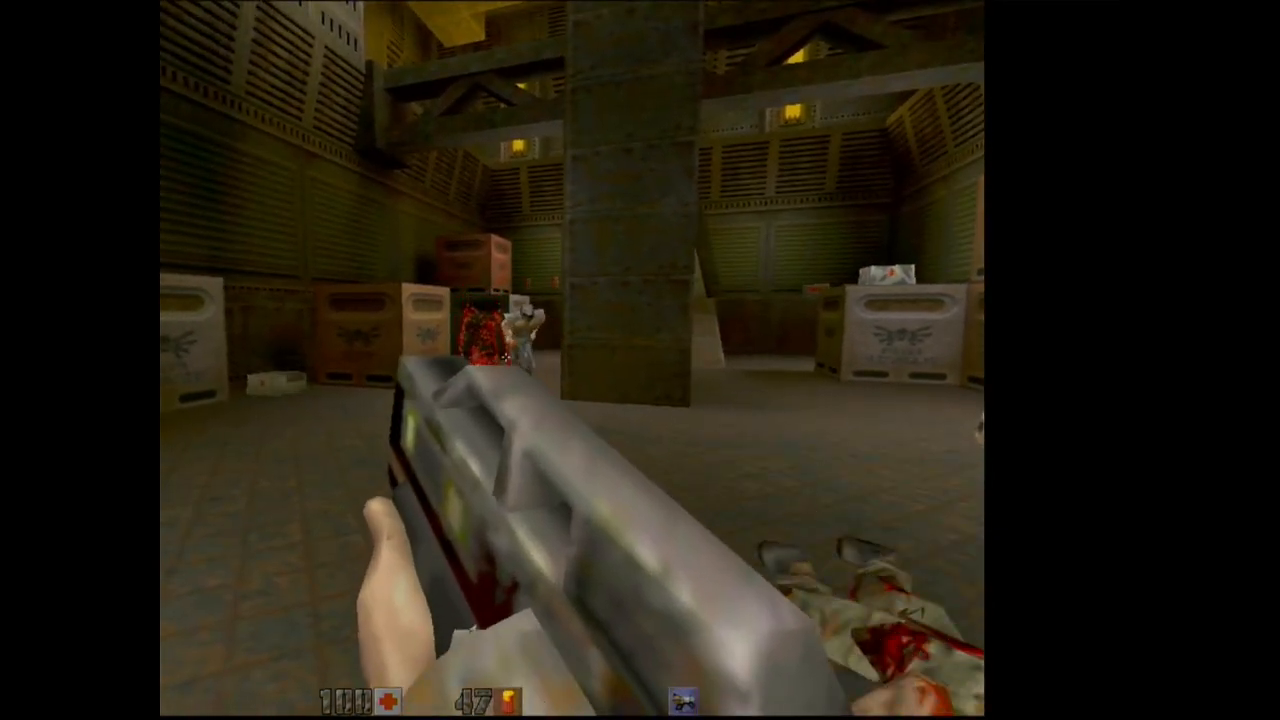
key(Escape)
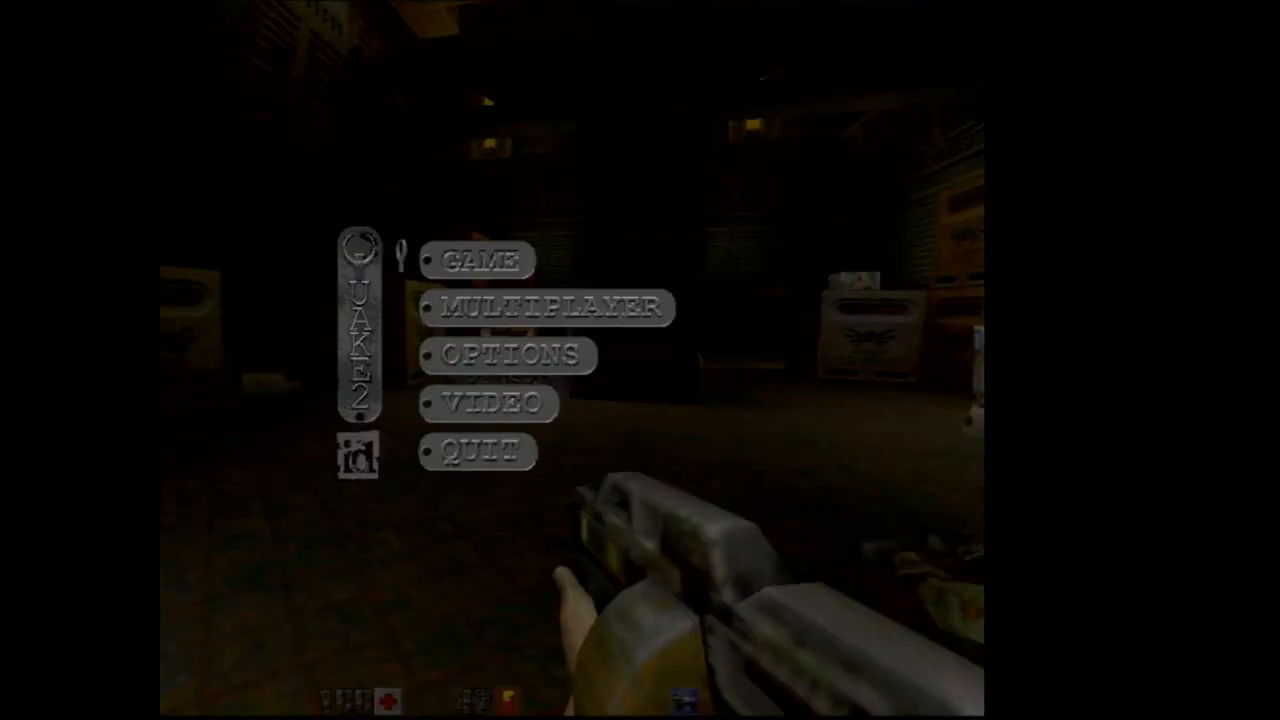
click(489, 404)
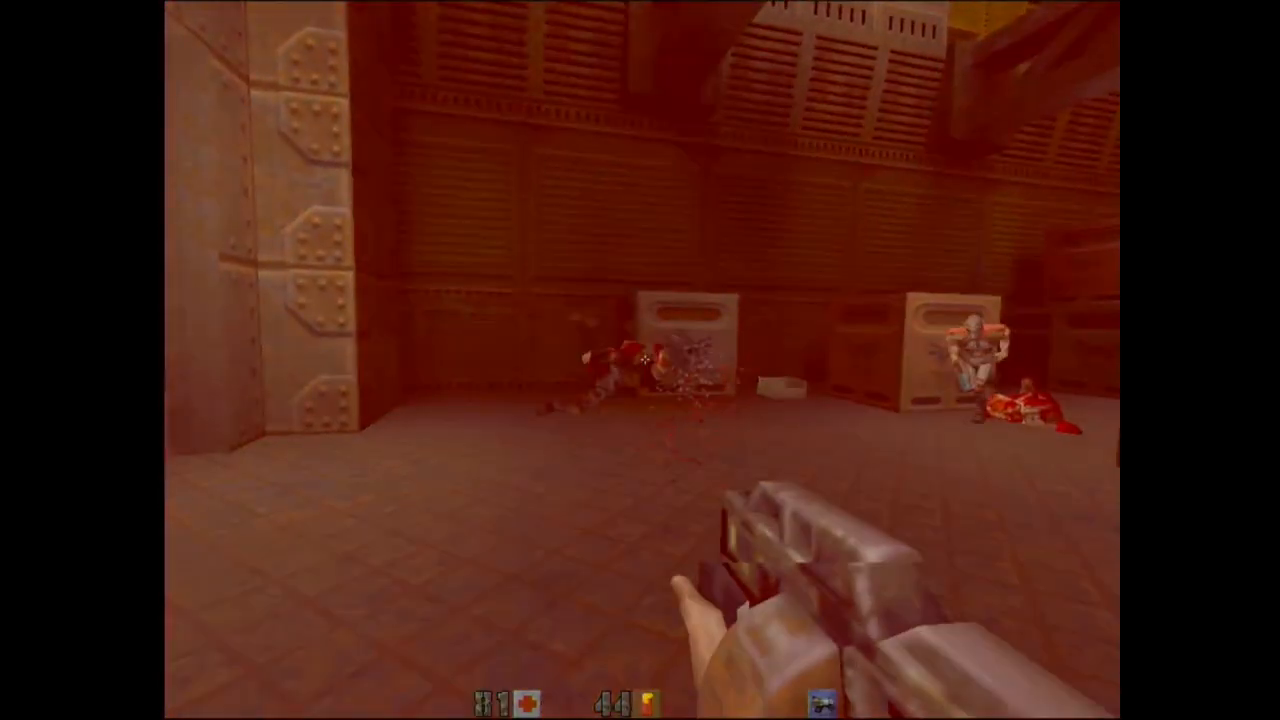
key(Escape)
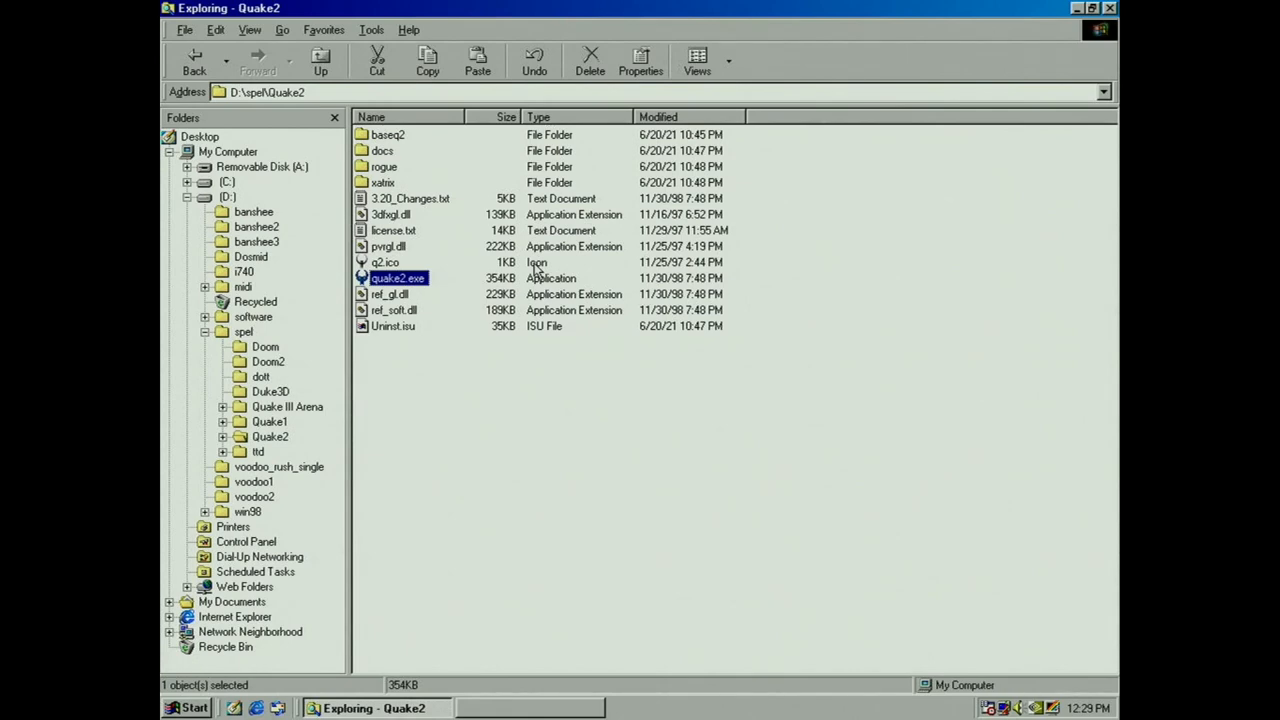
mouse_move(405, 255)
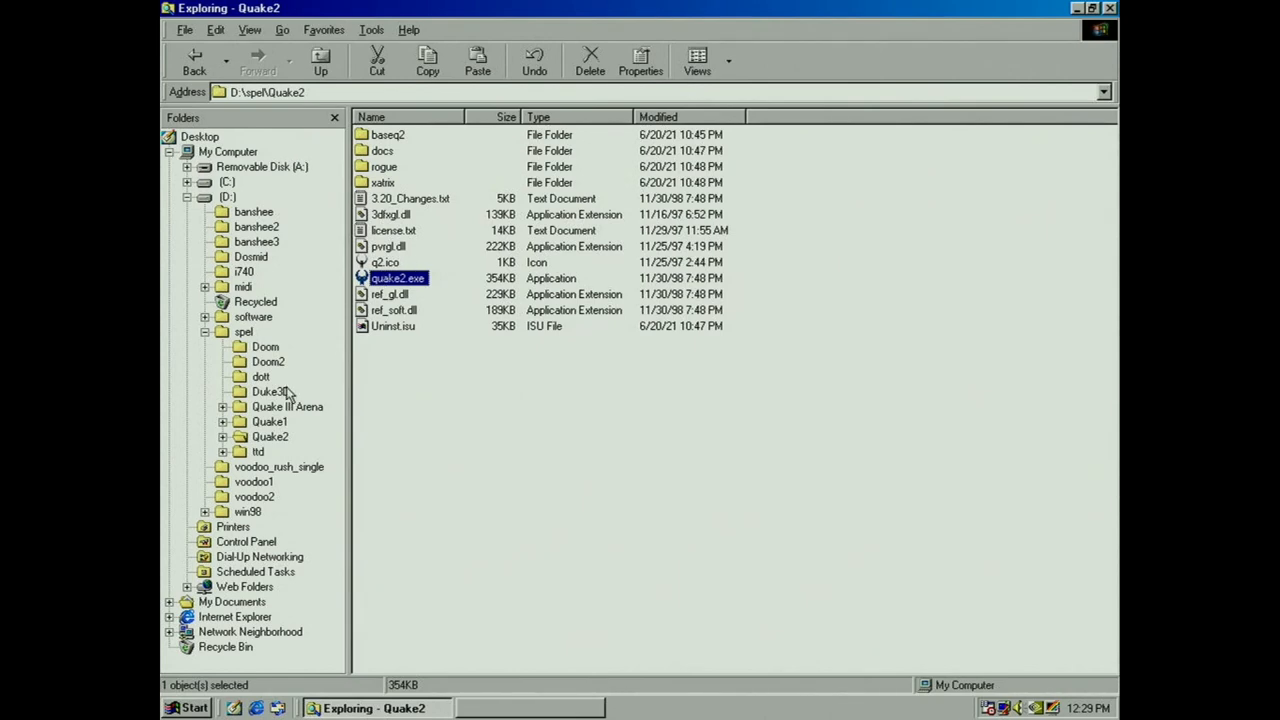
- Select the Quake III Arena folder in the Folders tree to show quake3
click(287, 406)
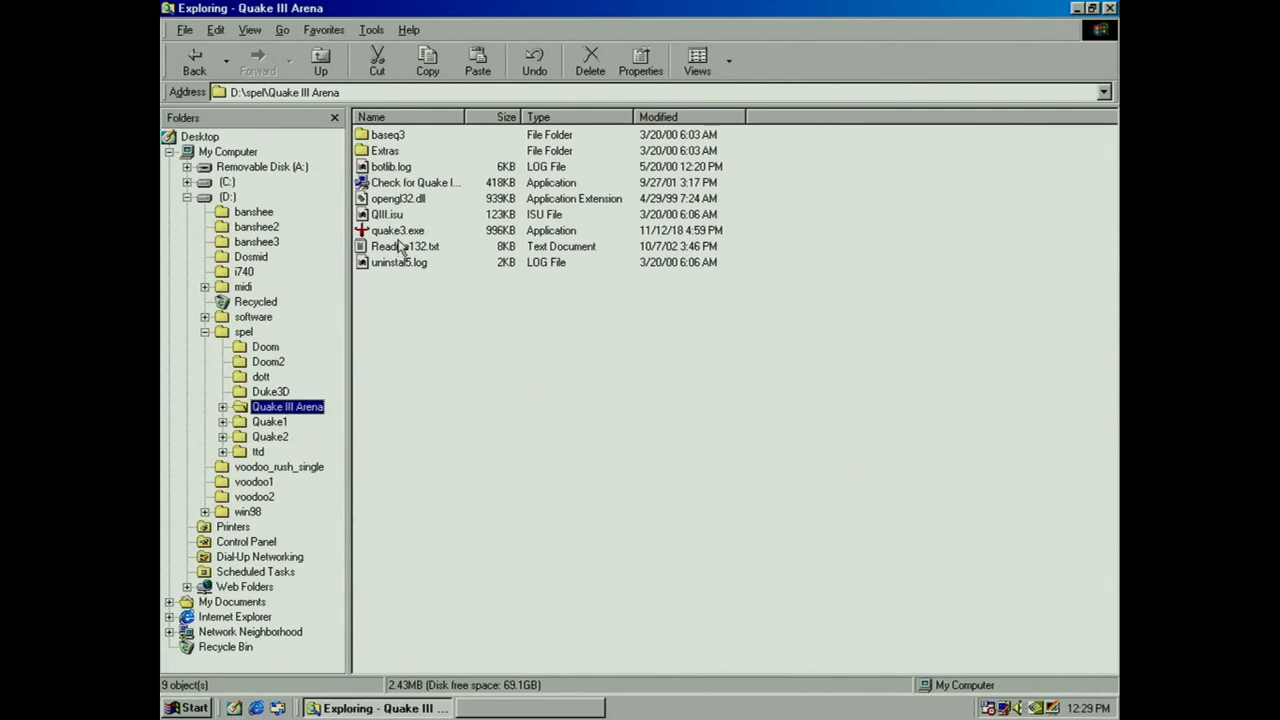
- Launch quake3.exe, review Setup > System graphics, then go to Single Player level selection
double_click(397, 230)
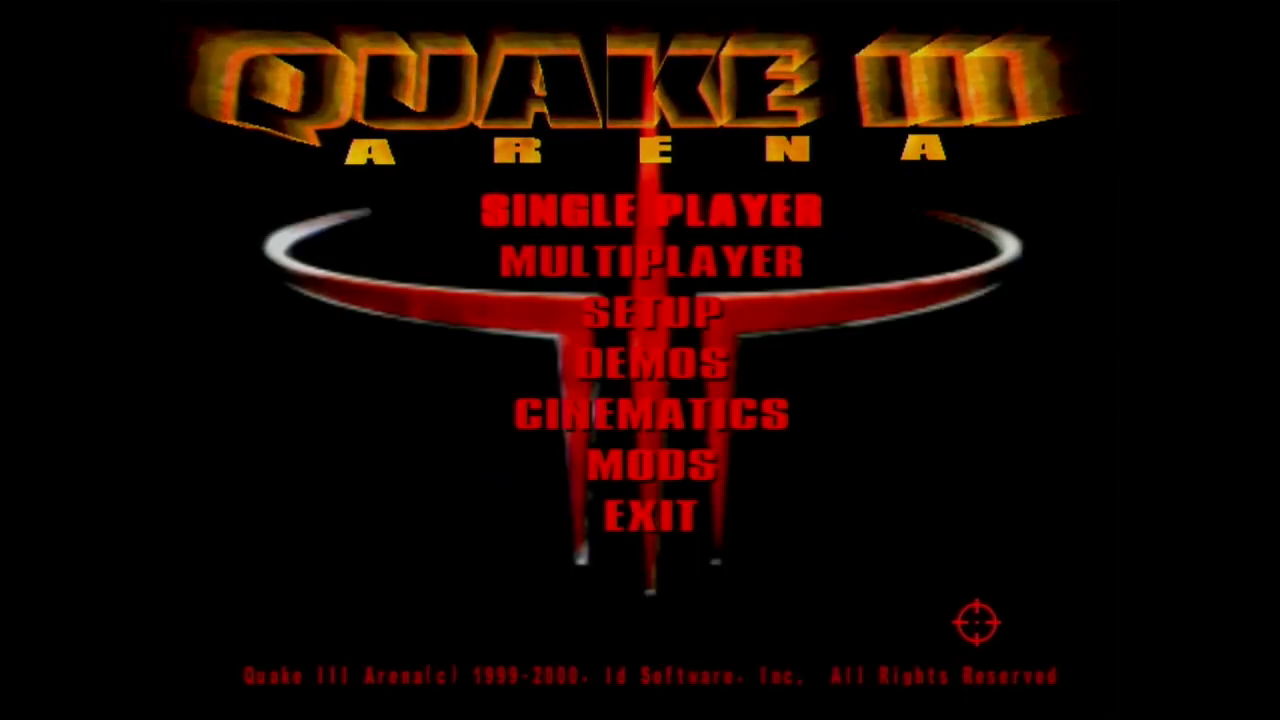
click(651, 308)
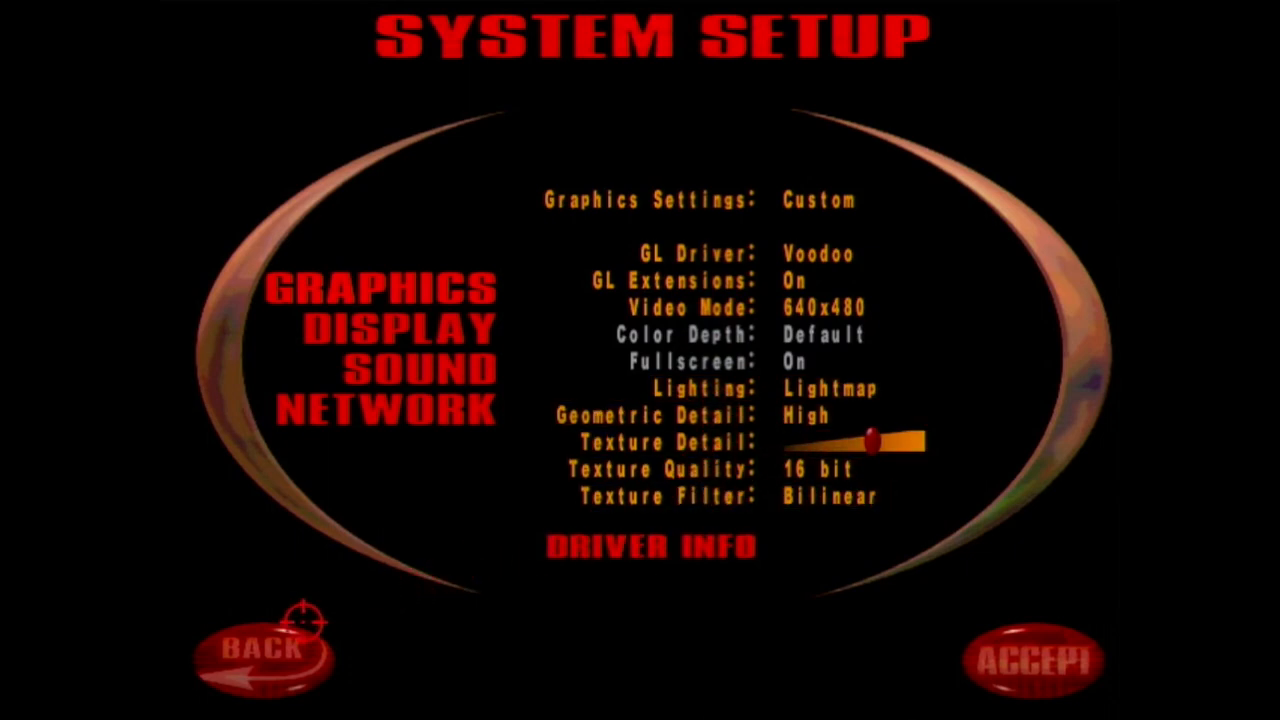
click(262, 645)
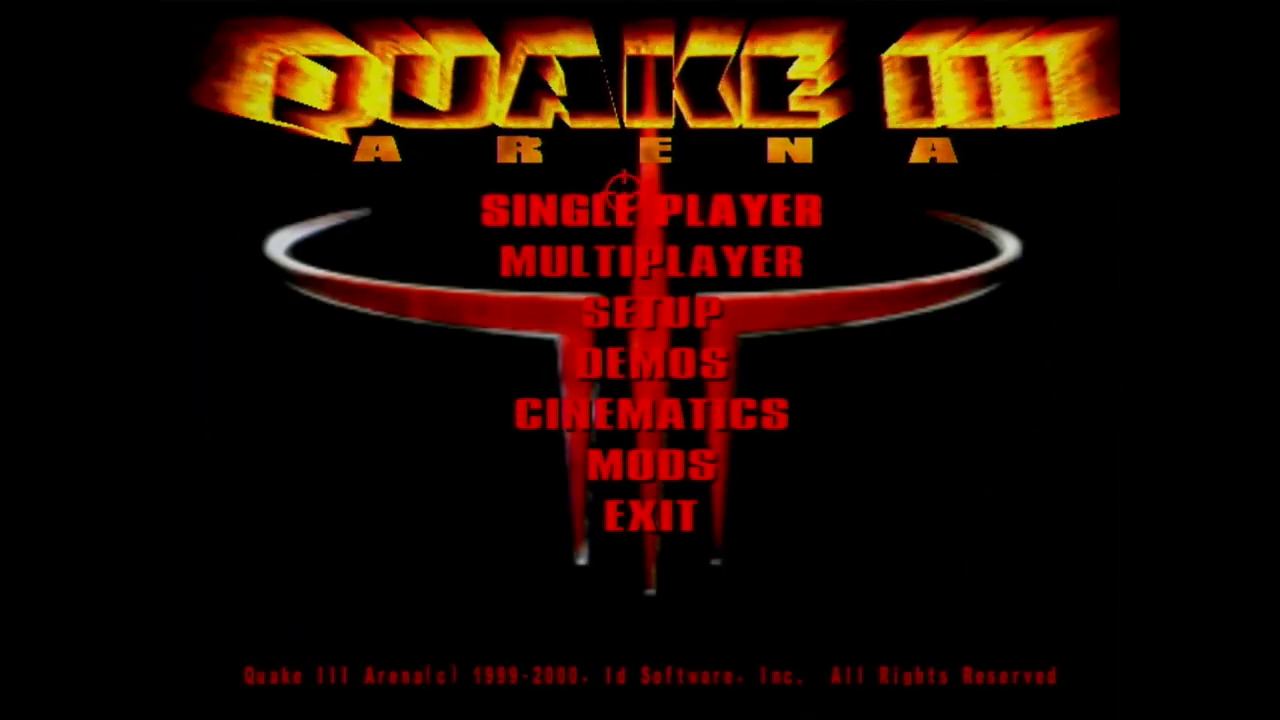
click(645, 210)
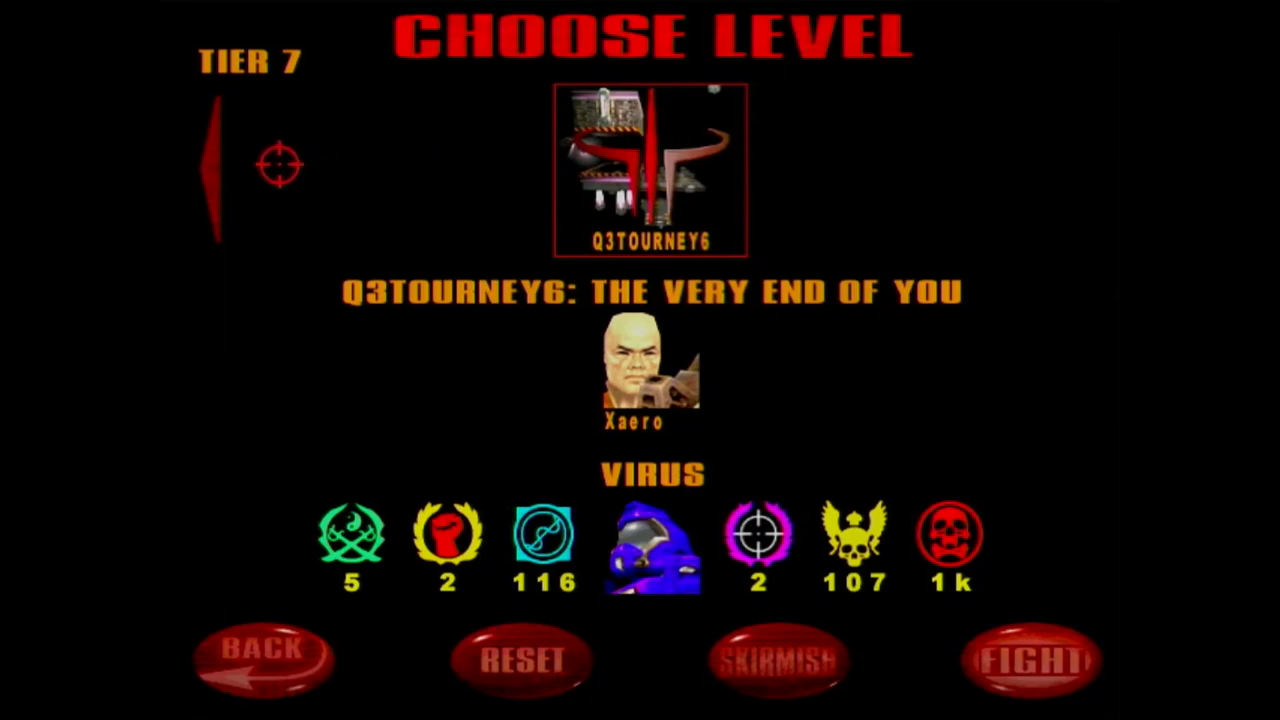
- Fight a Q3Tourney6 match, then exit the game from the in-game menu
click(215, 165)
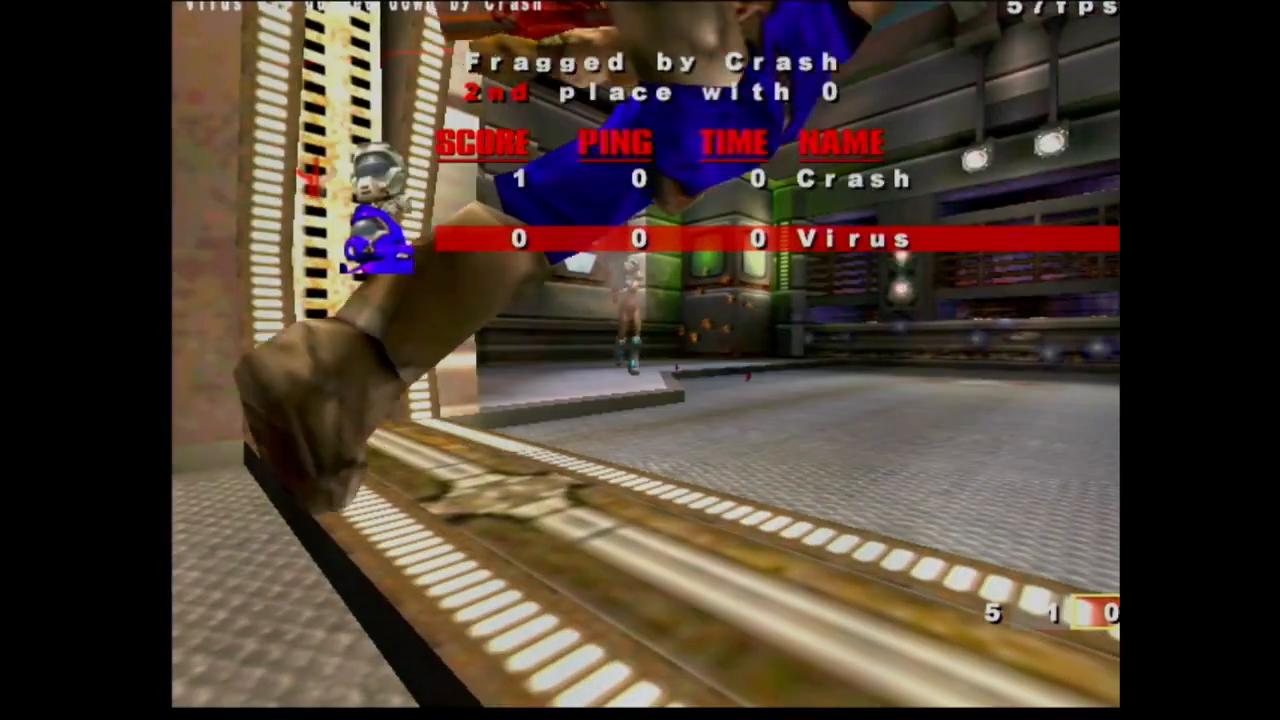
key(Escape)
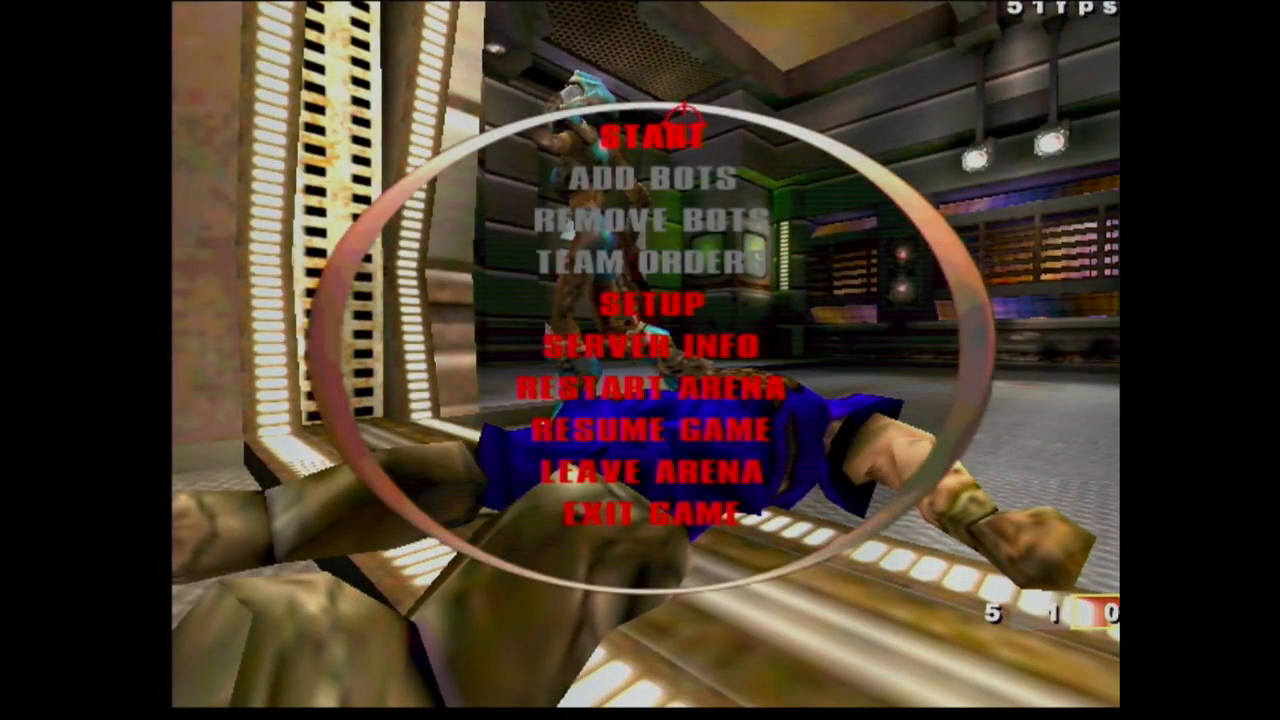
click(640, 513)
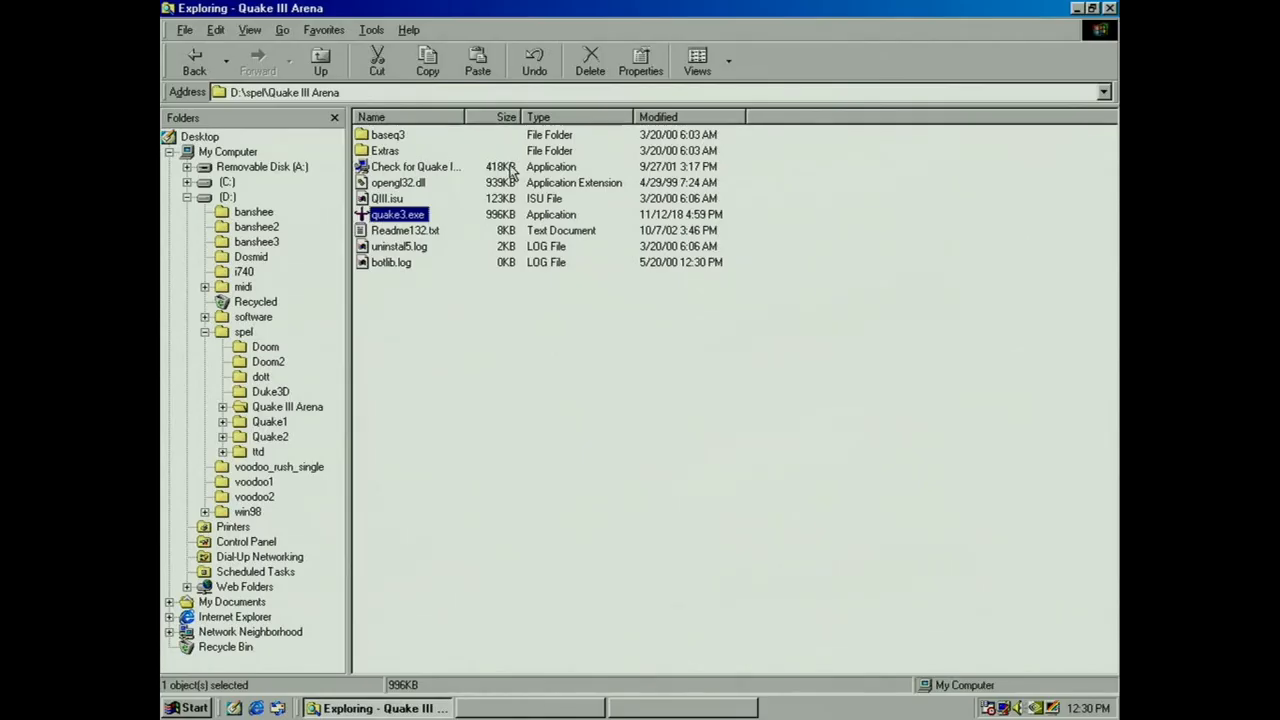
mouse_move(510, 172)
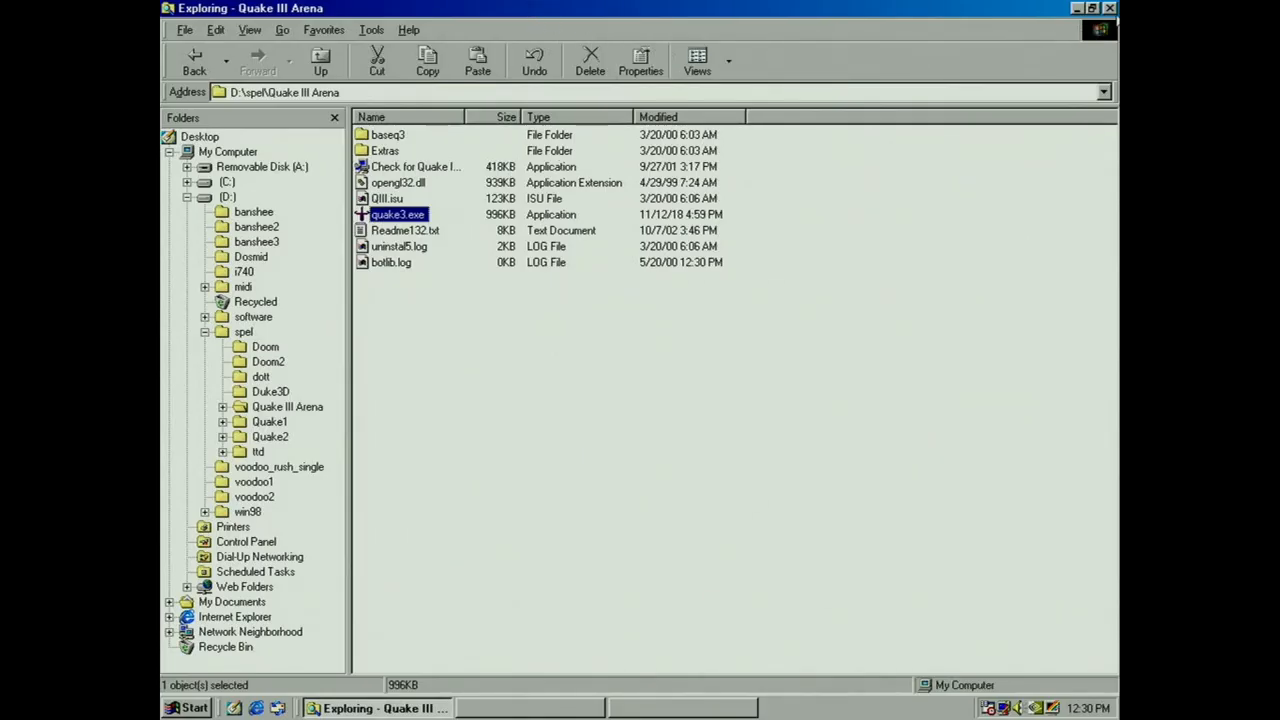
- Close the Quake III Arena Explorer window
click(1078, 8)
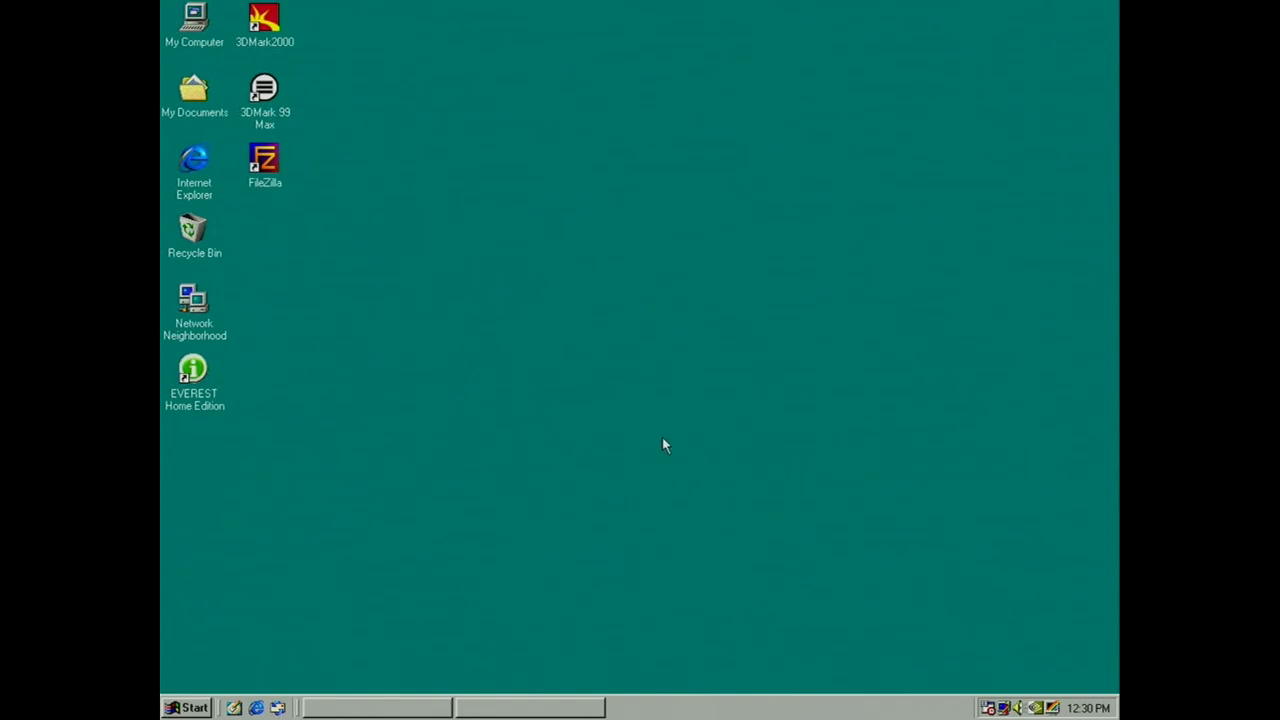